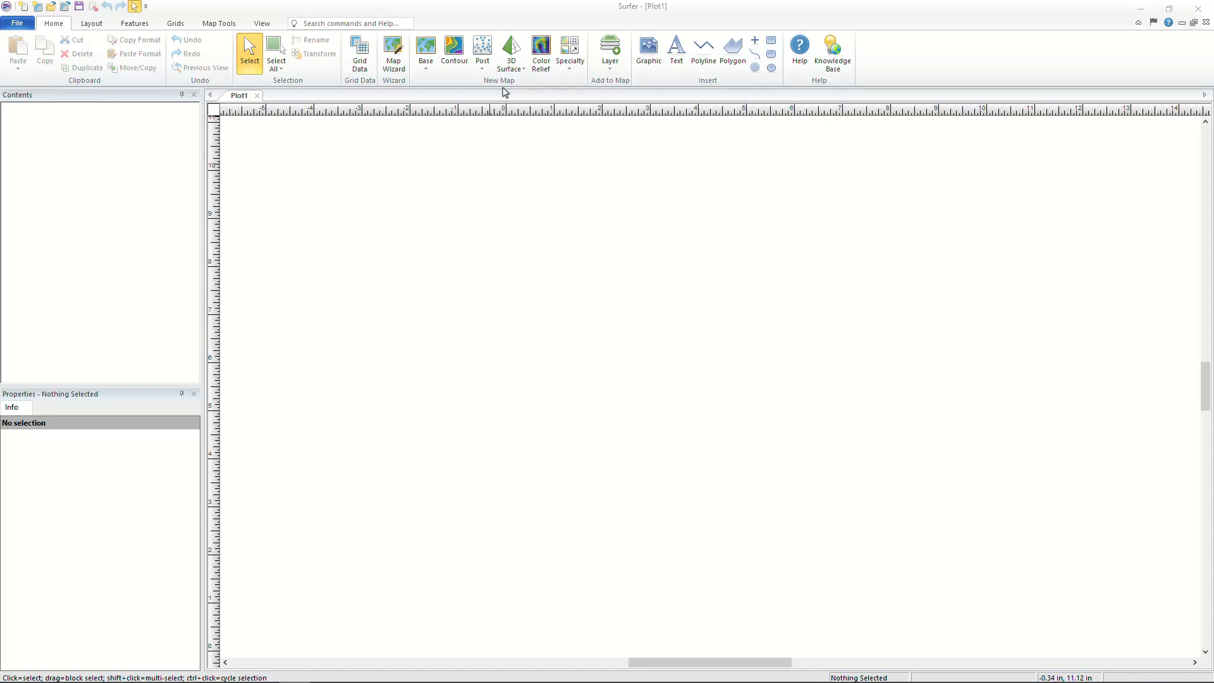
pyautogui.moveTo(454, 51)
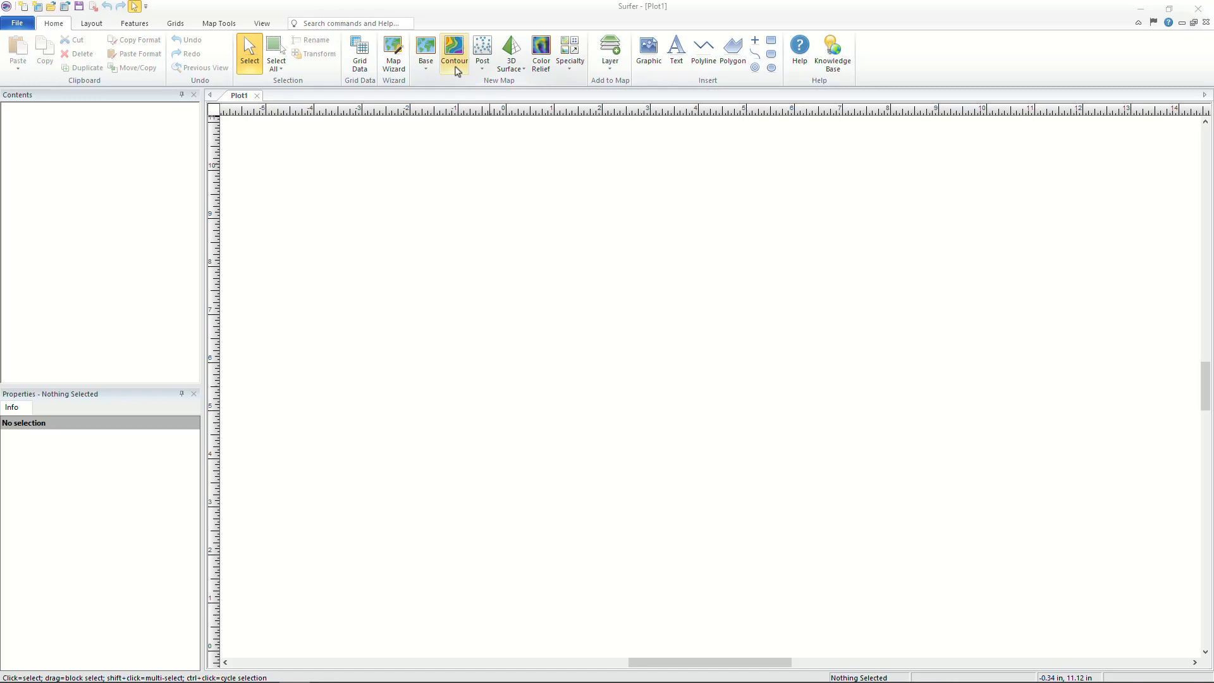
# Step: Start a new contour map from the GoldConcentrationXYZC.vtk grid
pyautogui.click(454, 50)
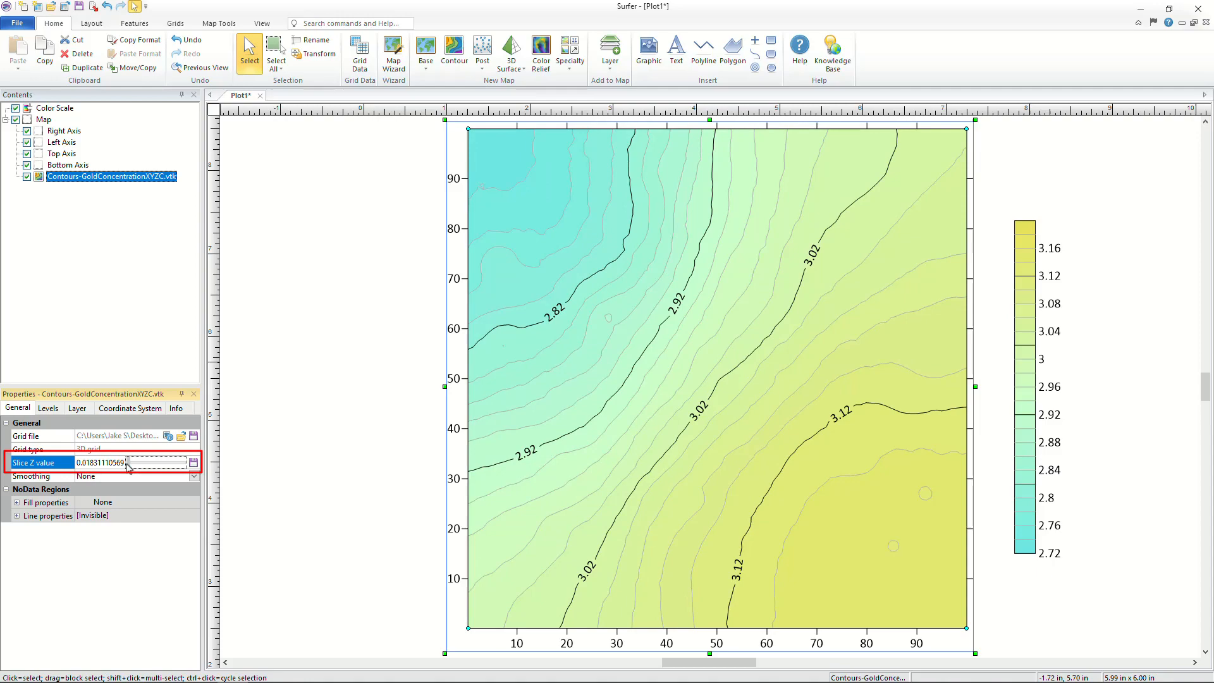